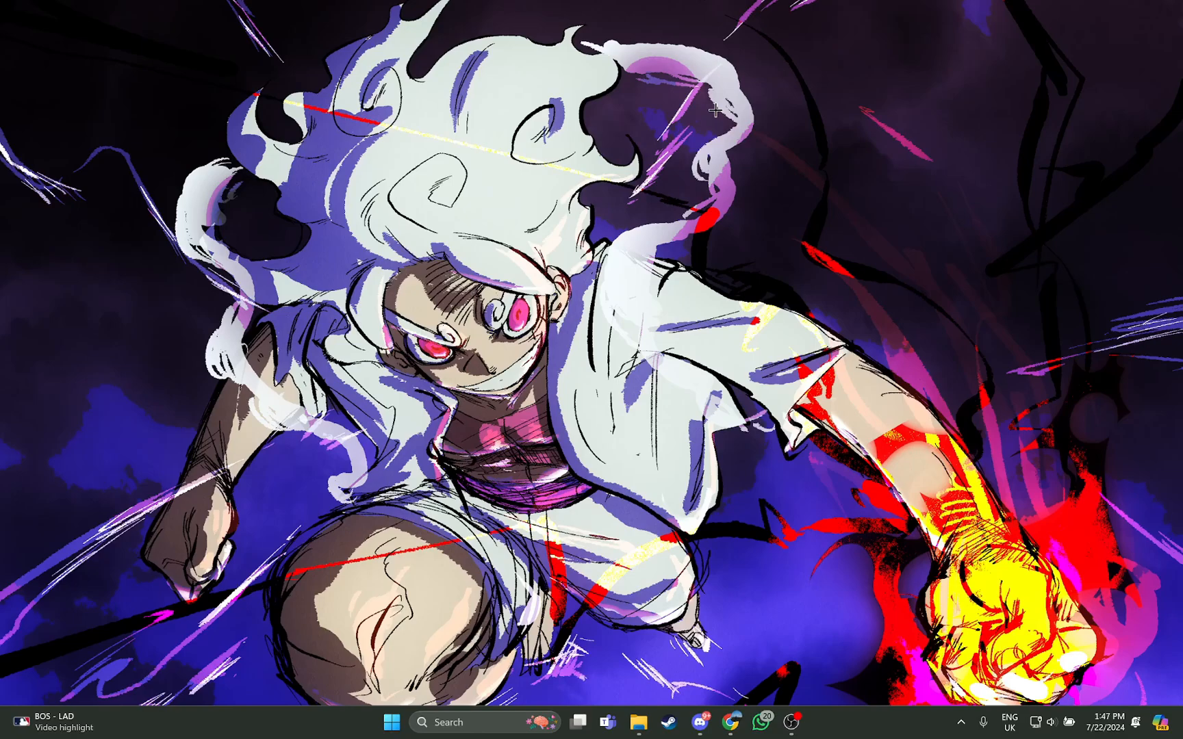
Step: Restore Discord from the taskbar to the Friends list of online friends
click(696, 722)
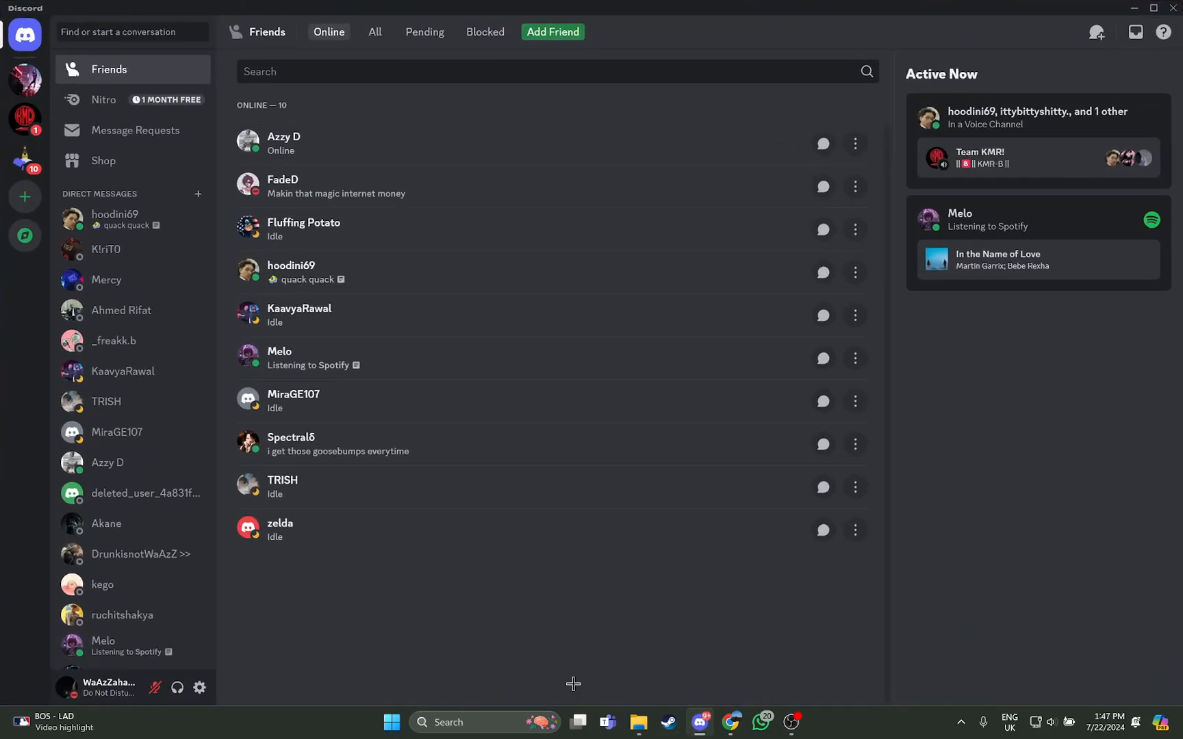
mouse_move(106, 280)
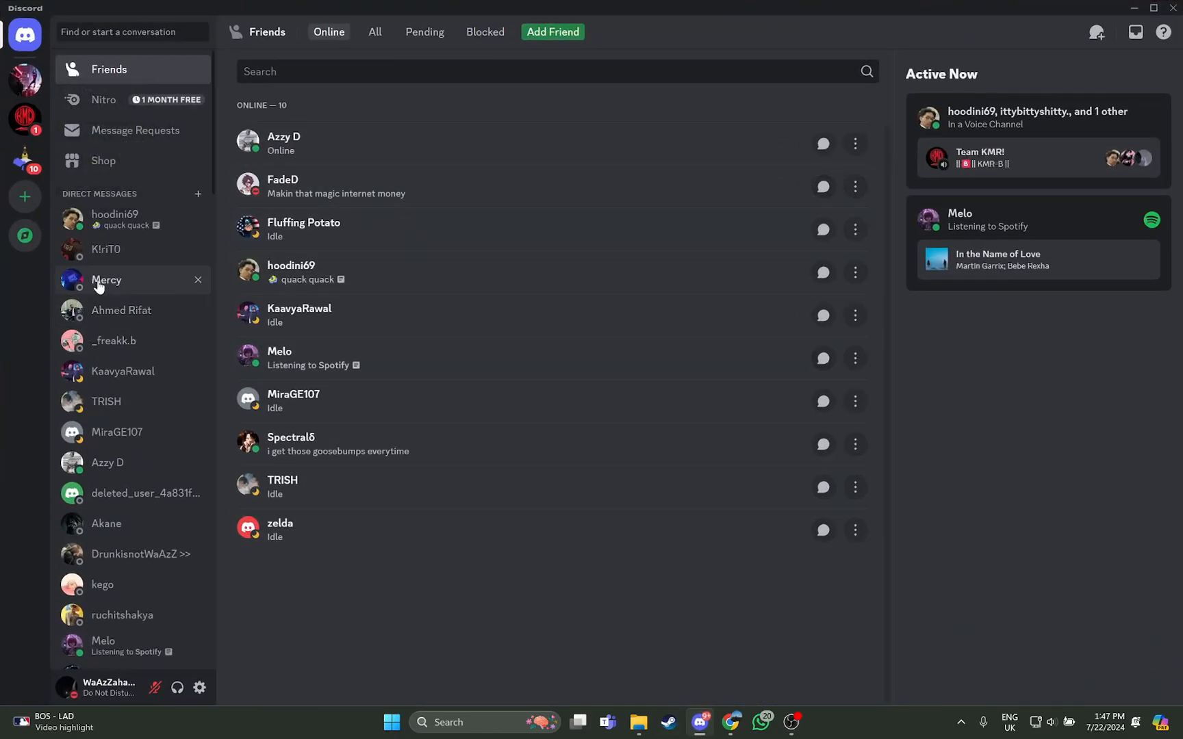
mouse_move(106, 523)
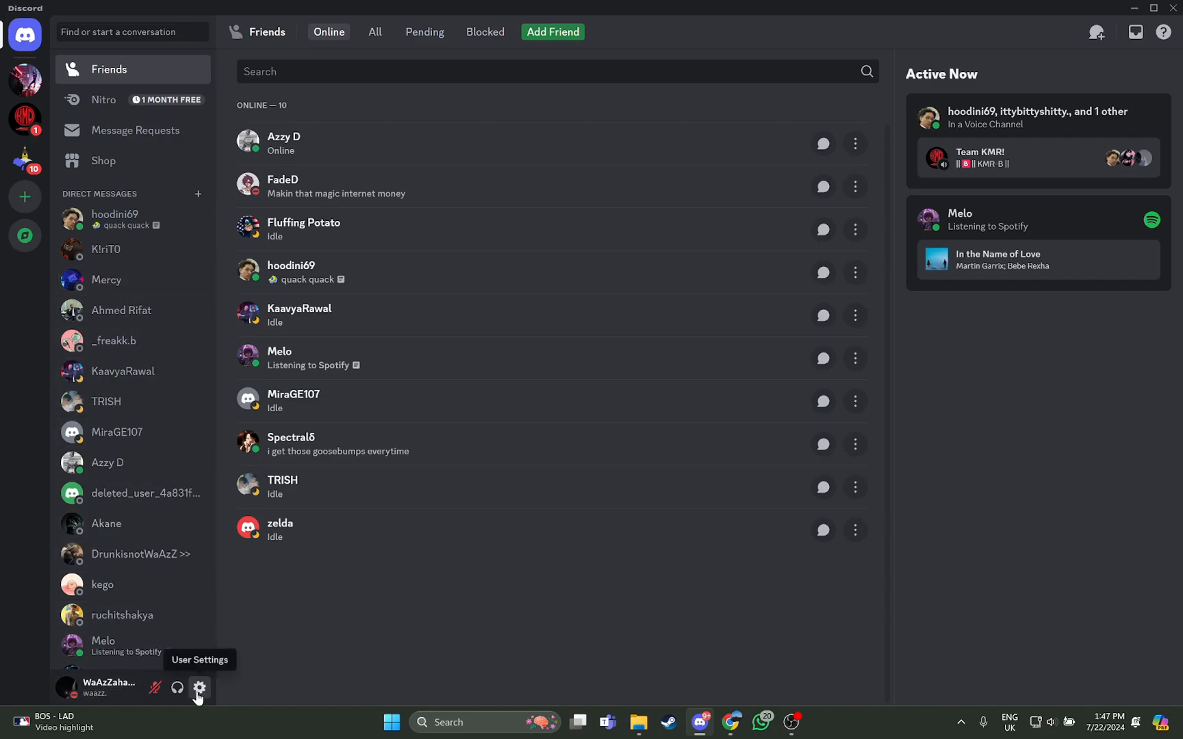
Step: Choose TikTok under User Settings > Connections to open its authorization page in the browser
click(199, 687)
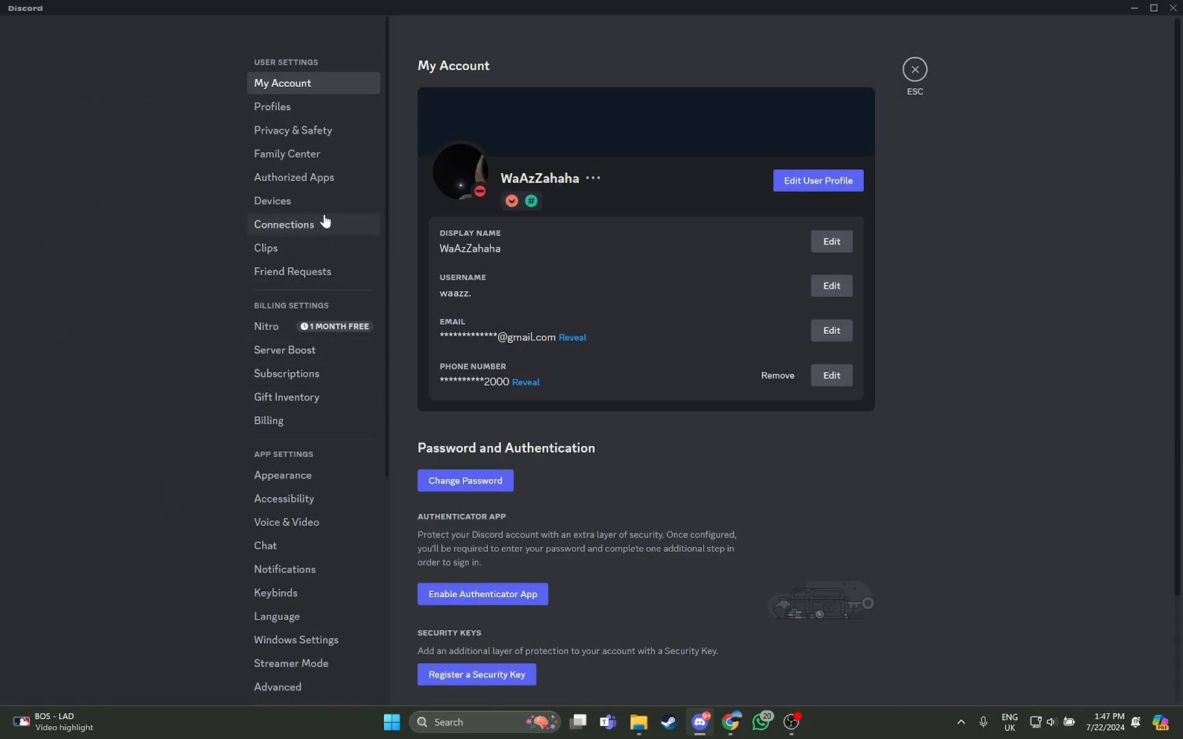
mouse_move(289, 236)
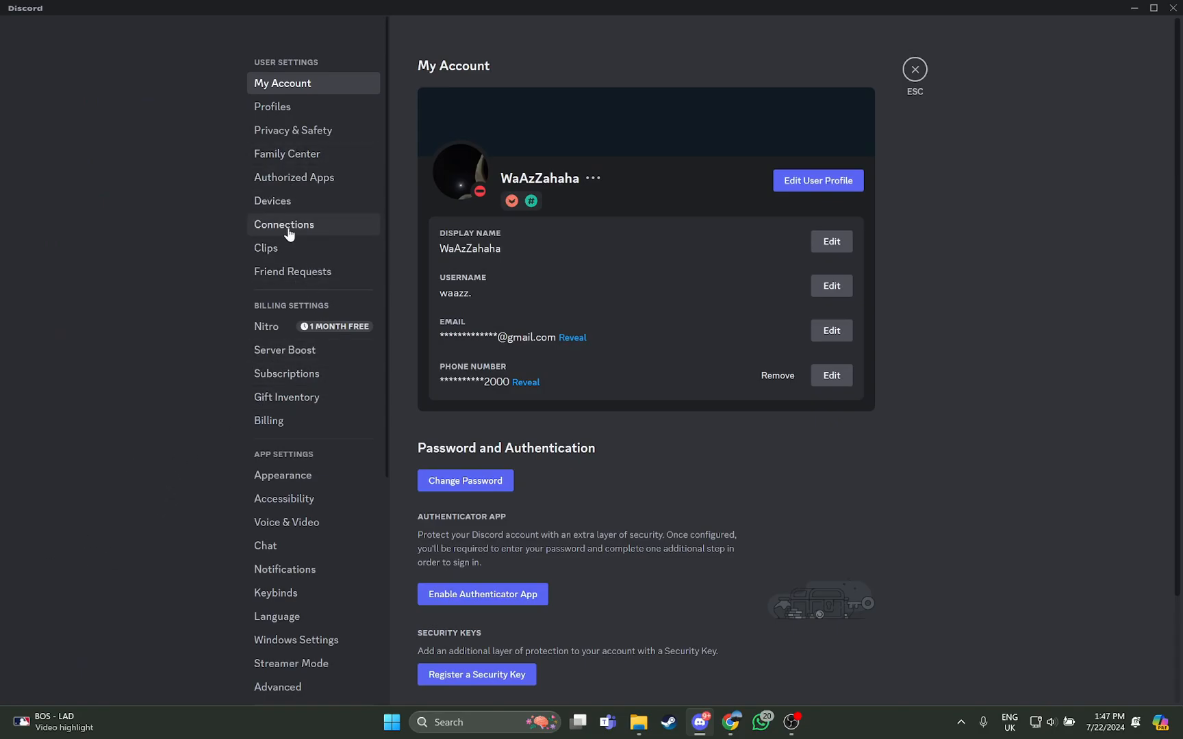
click(283, 224)
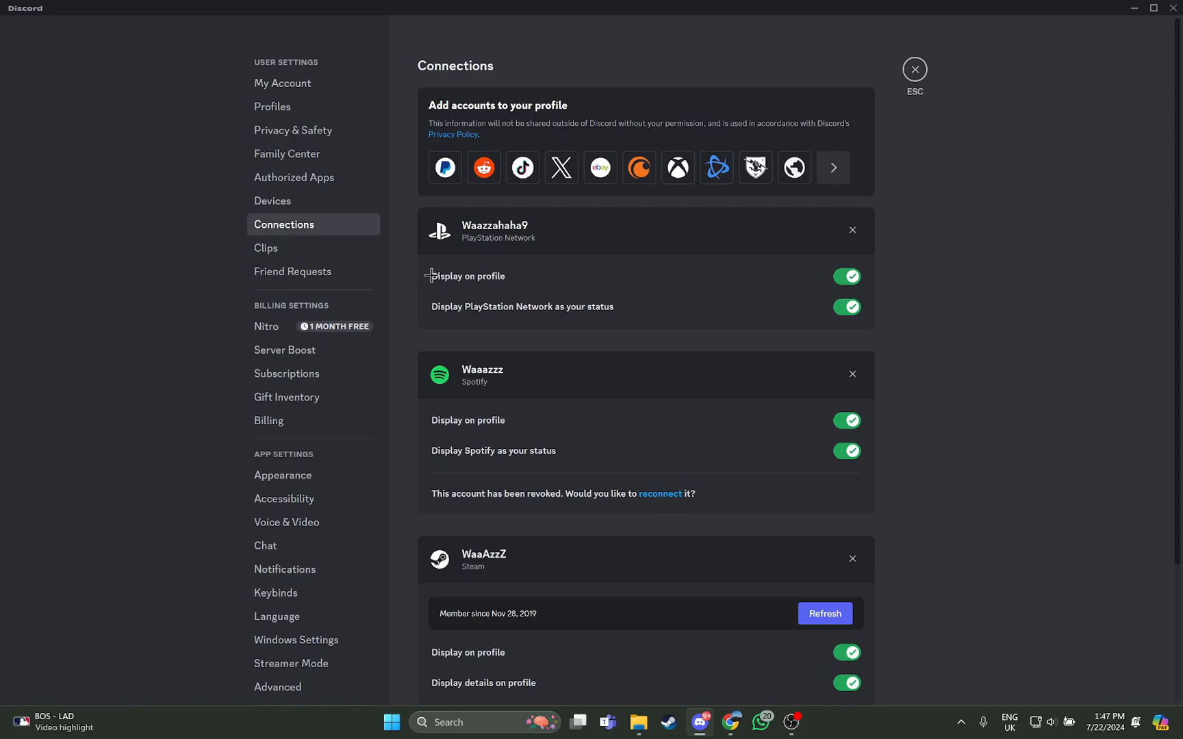
mouse_move(444, 109)
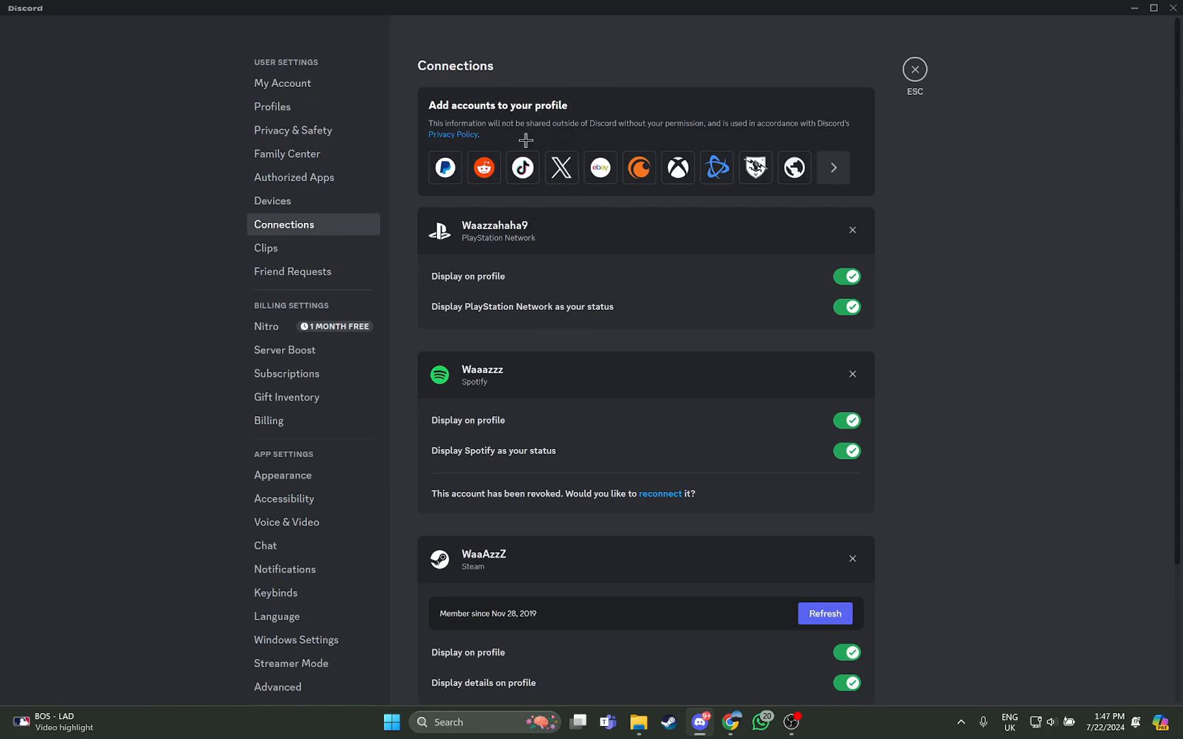
mouse_move(522, 168)
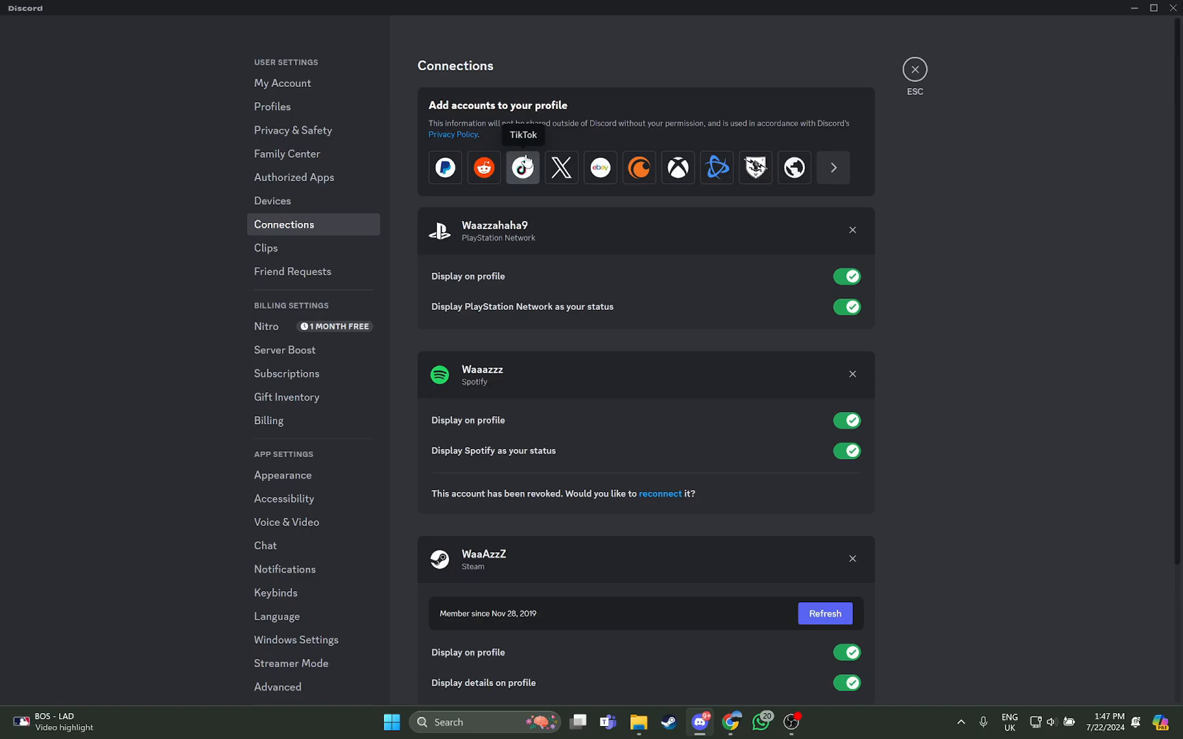
click(522, 167)
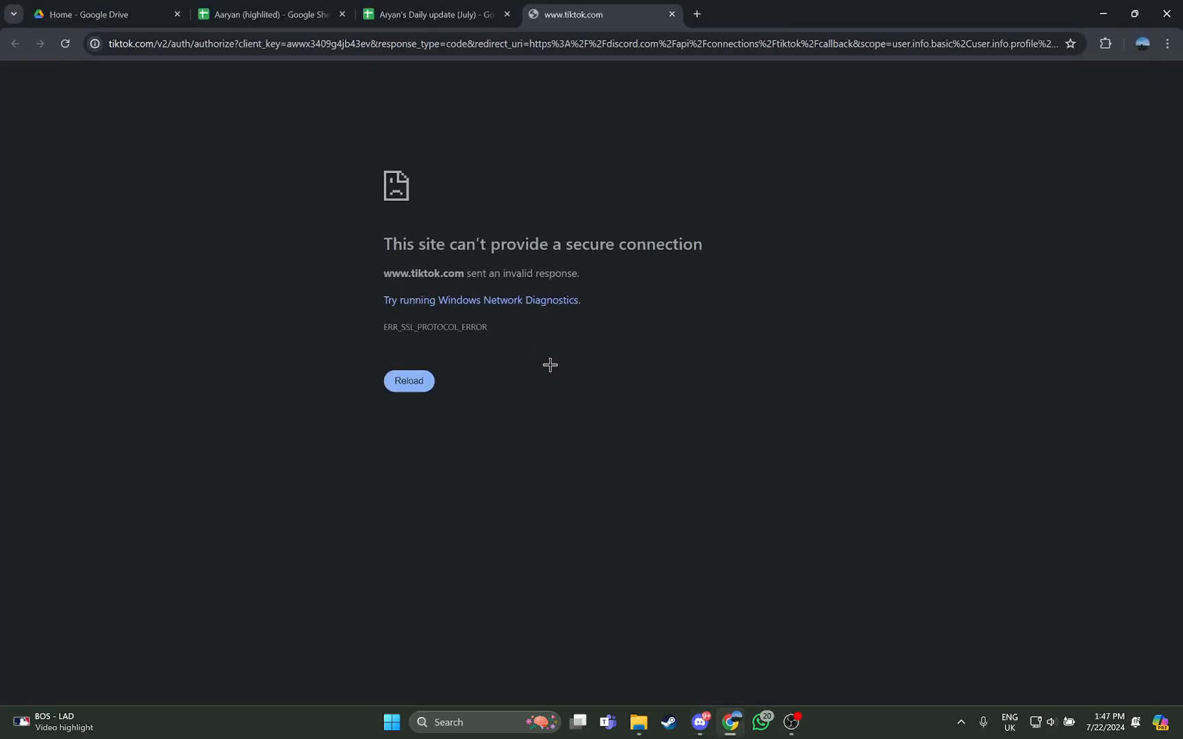
mouse_move(554, 364)
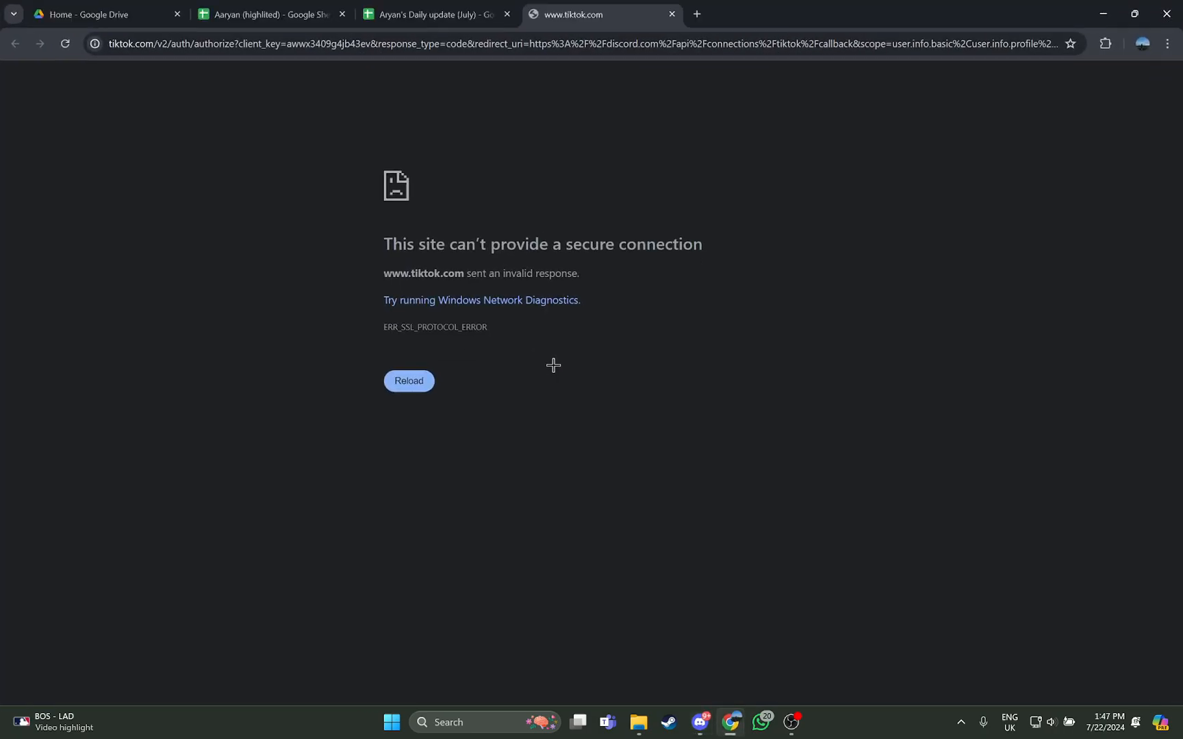
mouse_move(663, 338)
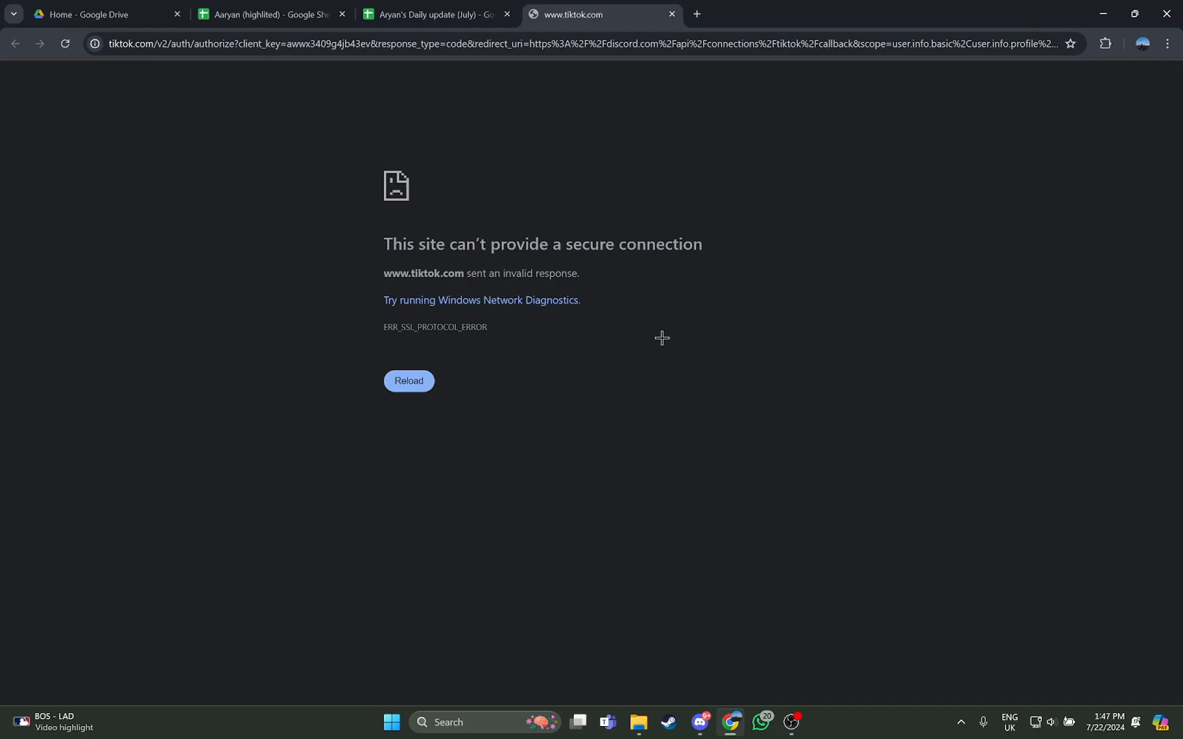
mouse_move(741, 153)
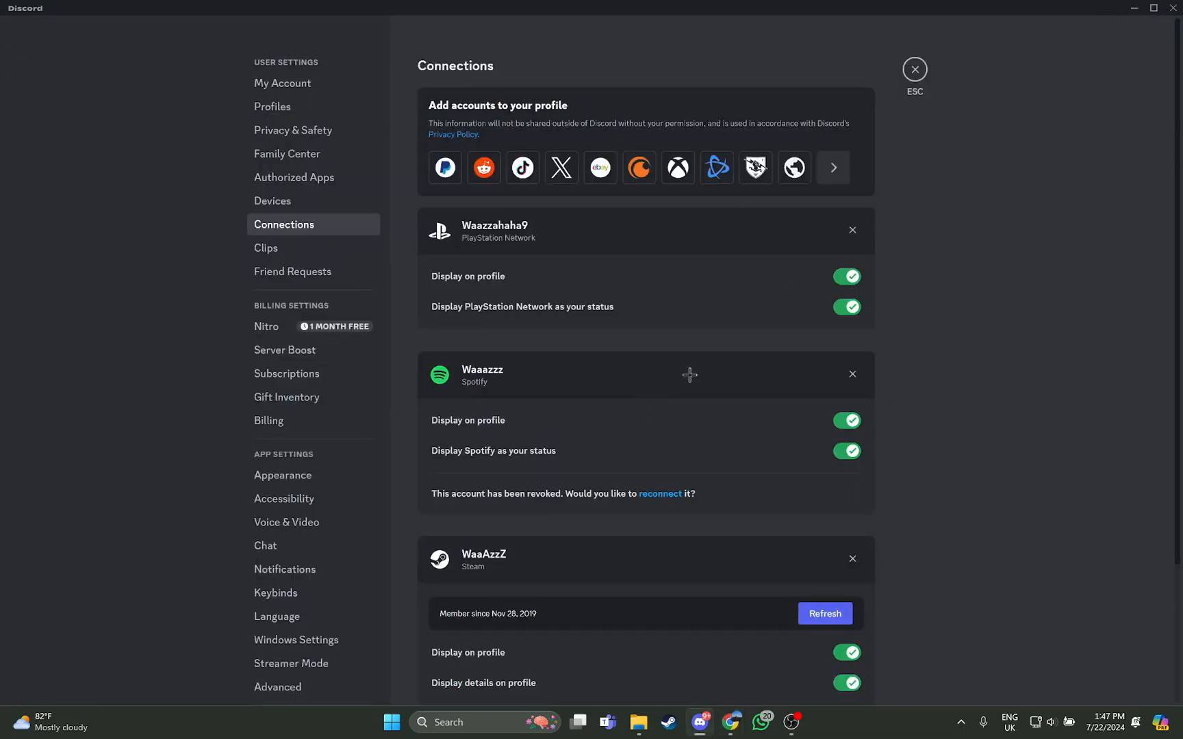
mouse_move(791, 343)
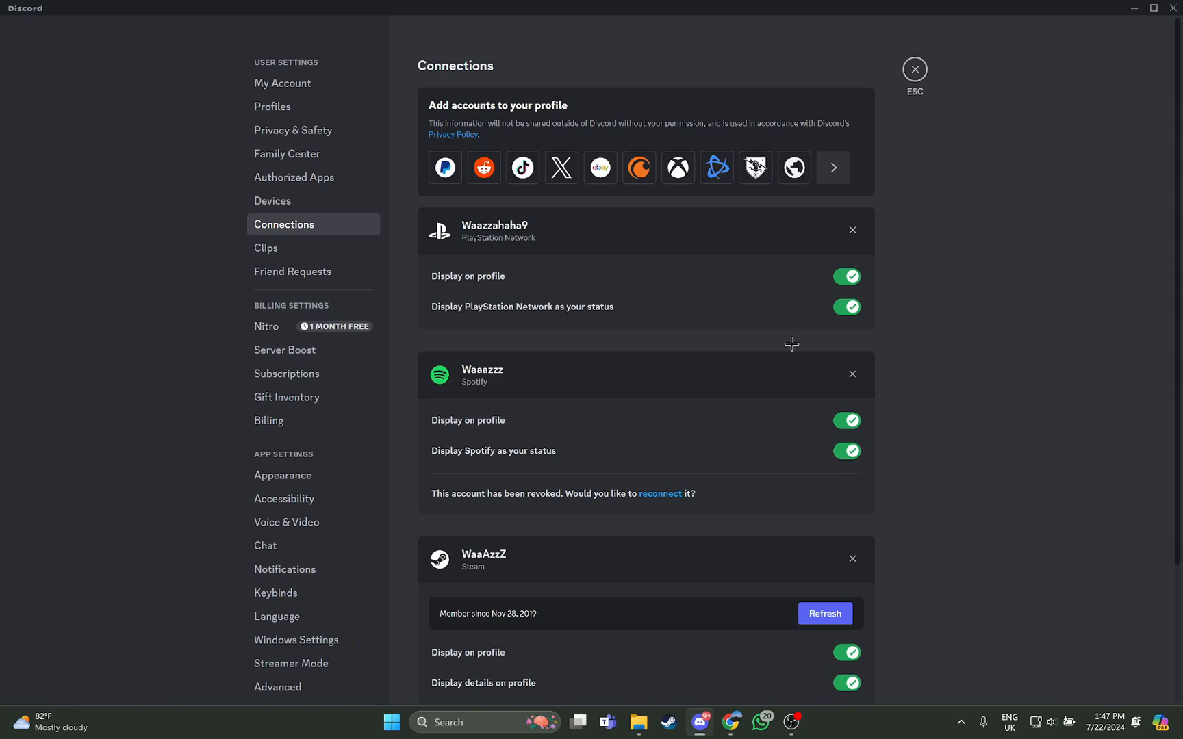
mouse_move(850, 335)
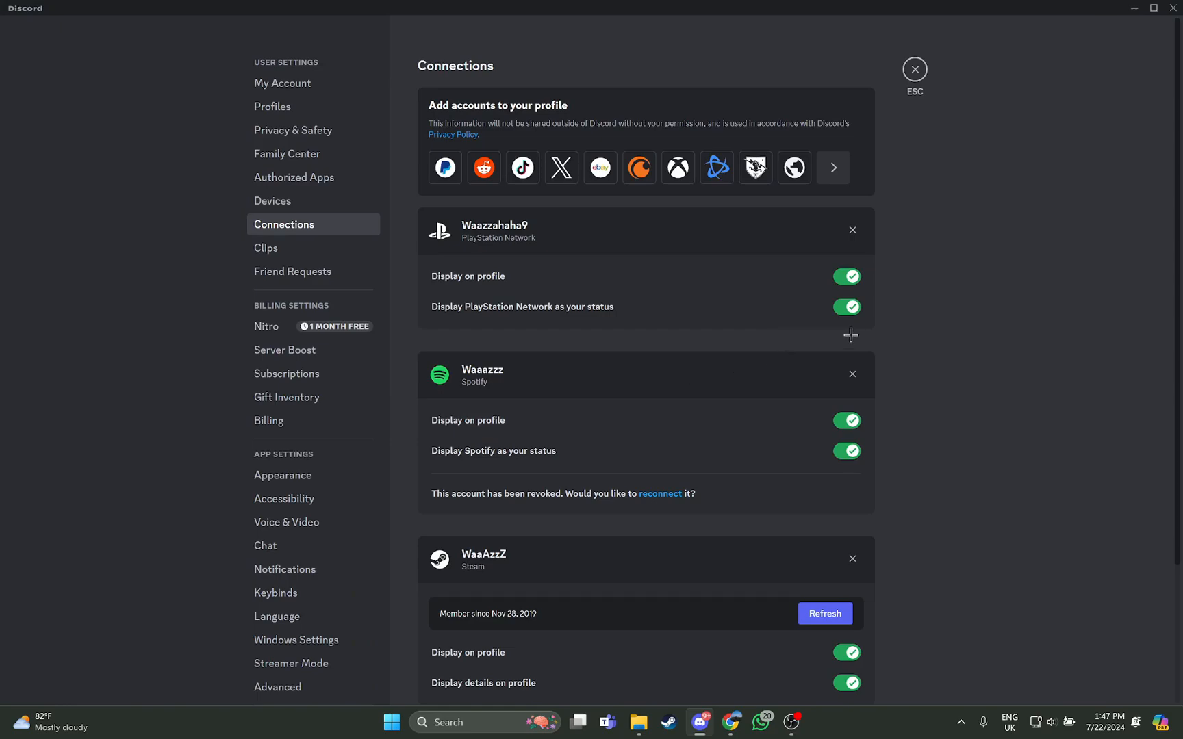
mouse_move(754, 259)
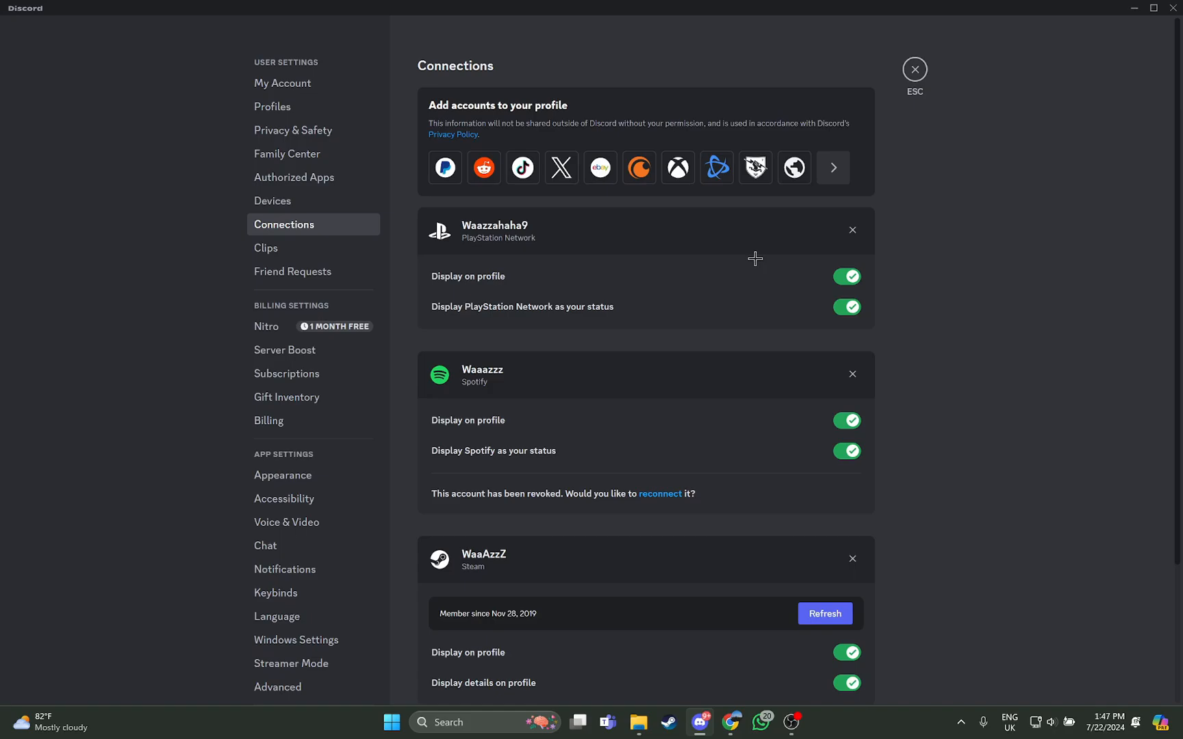
mouse_move(775, 429)
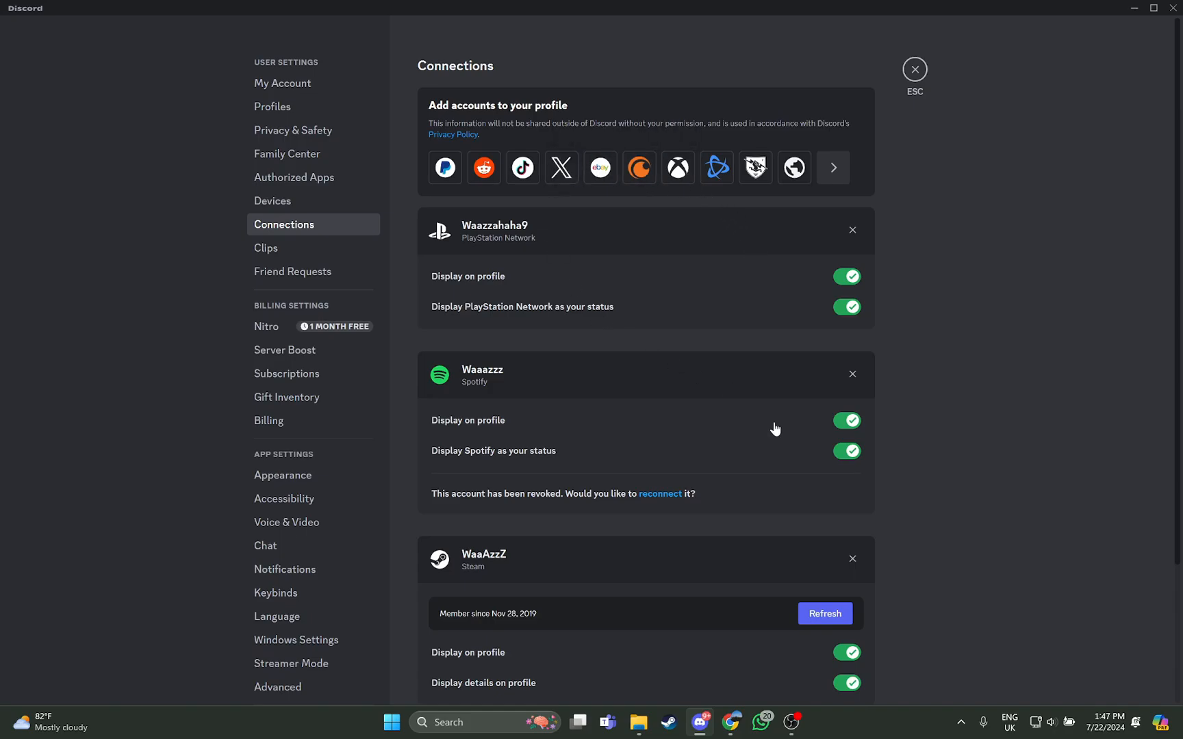
Step: Look over the Connections list, close User Settings, and minimize Discord to the desktop
scroll(down, 3)
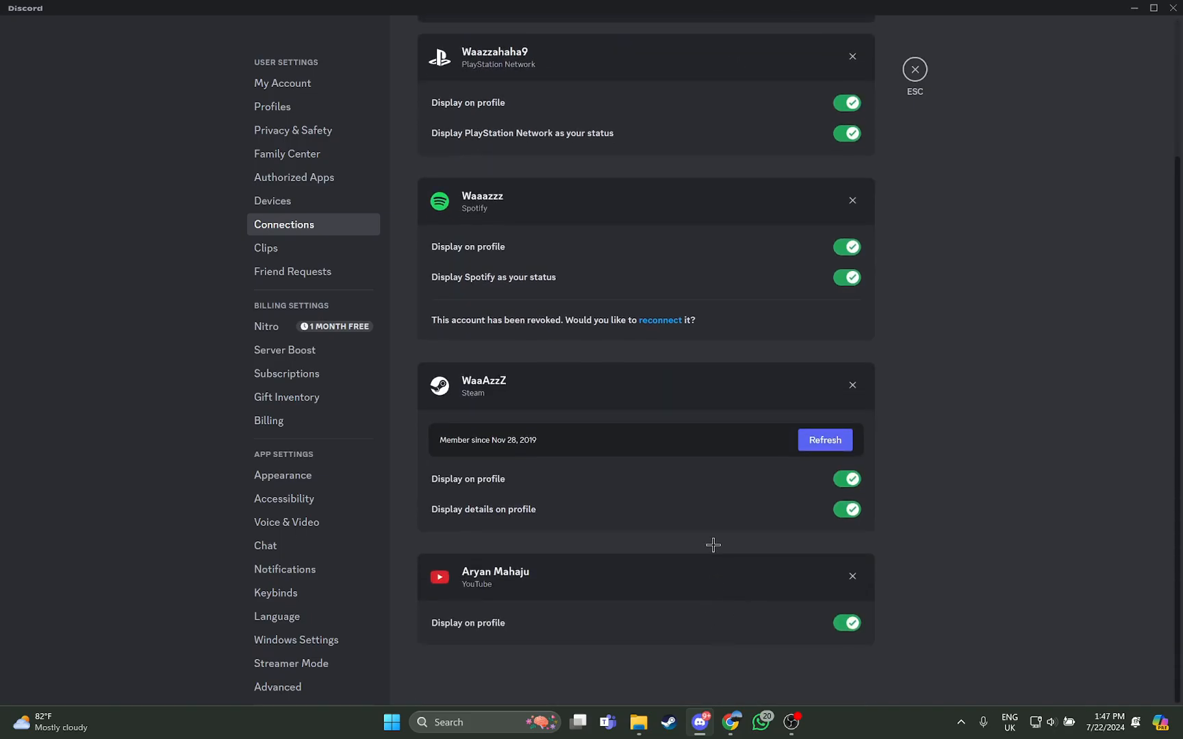
scroll(up, 3)
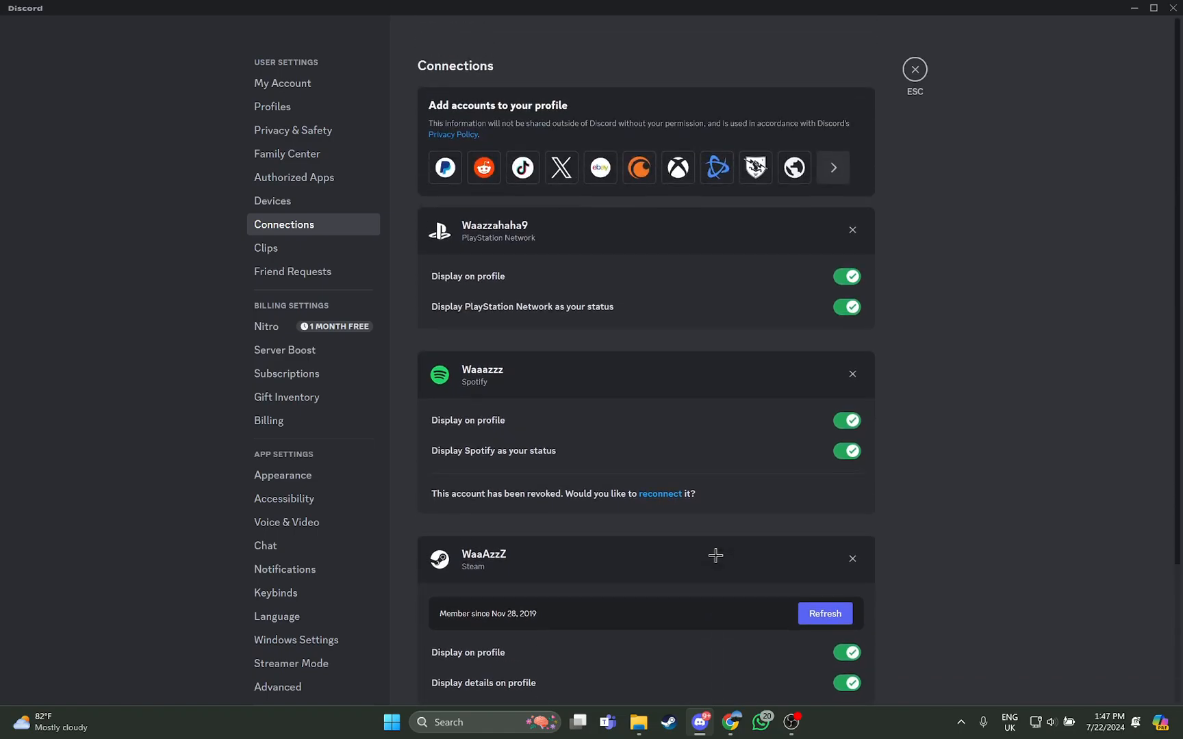
scroll(down, 3)
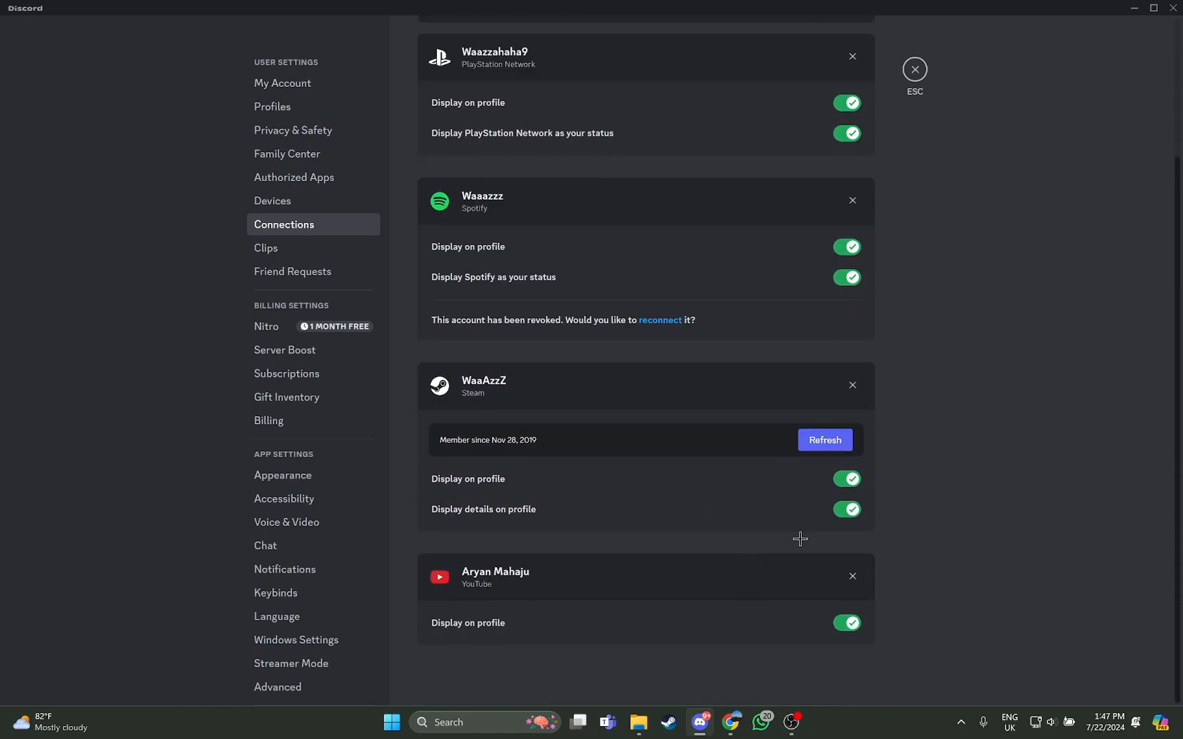
click(914, 69)
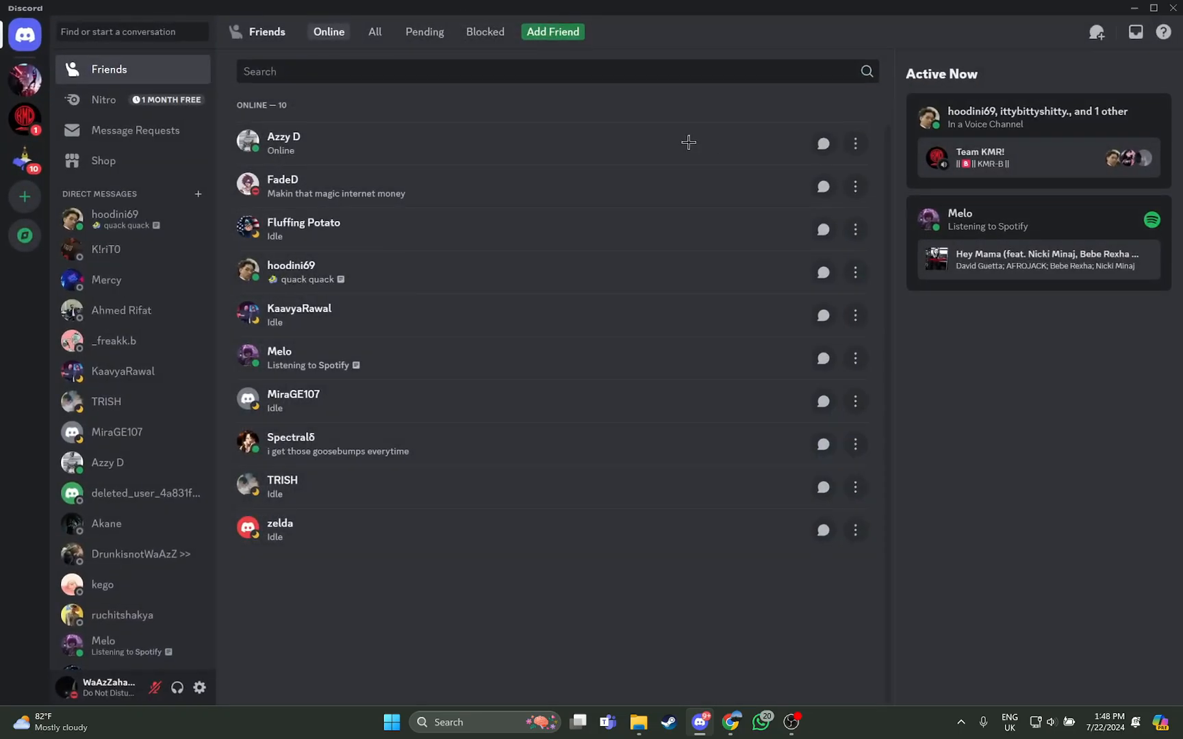
click(1138, 8)
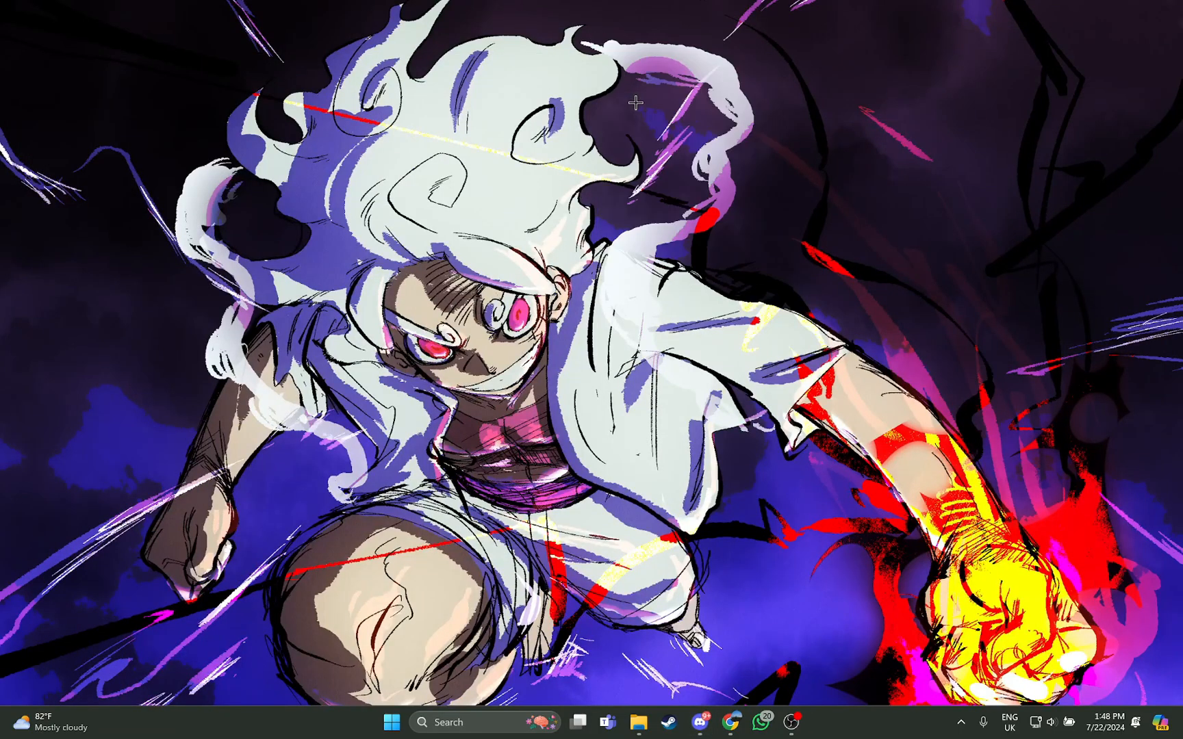